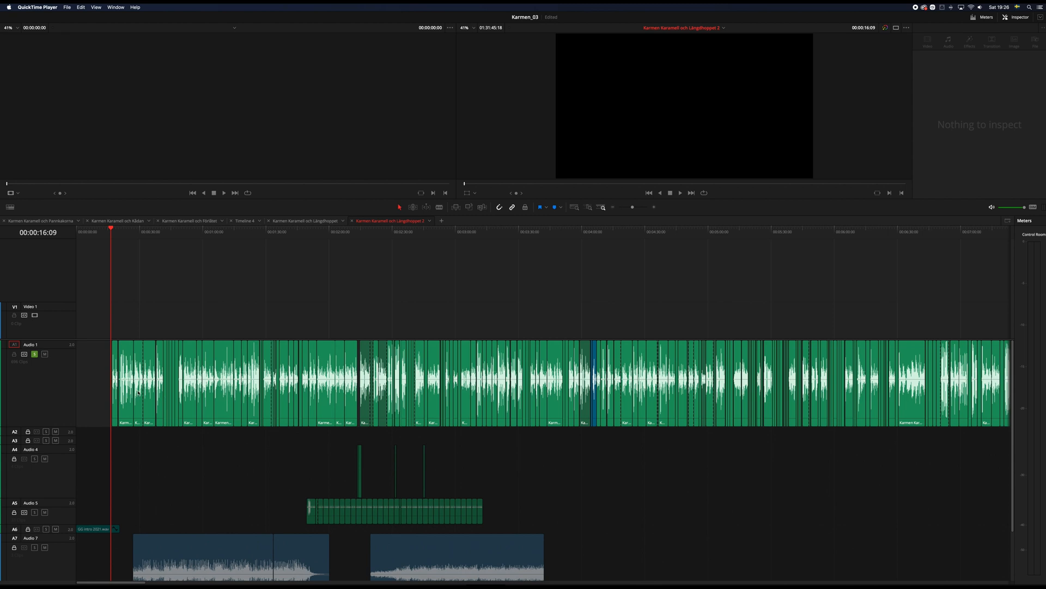
{"action": "mouse_move", "coordinate": [98, 383]}
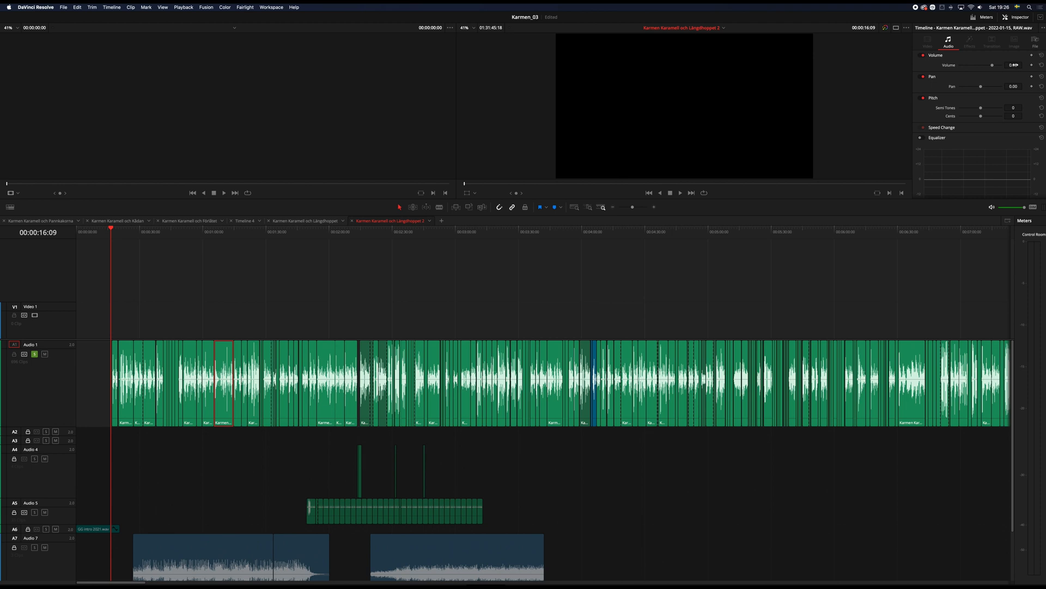
Disable auto track selection on Audio 6 and park the playhead at 00:00:17:00 on the first Audio 1 clip.
{"action": "left_click", "coordinate": [680, 193]}
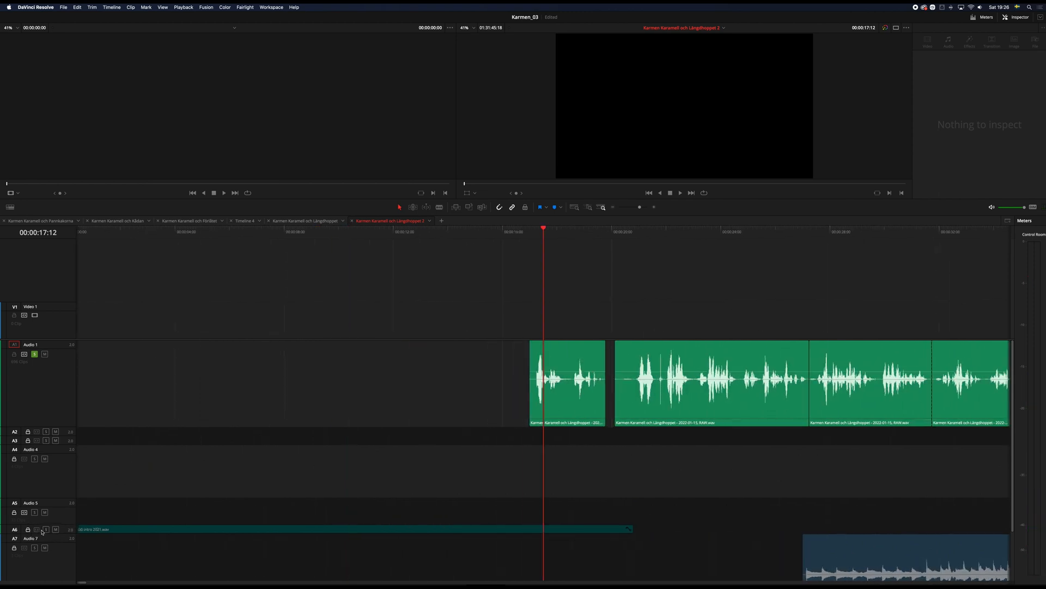
{"action": "left_click", "coordinate": [566, 384]}
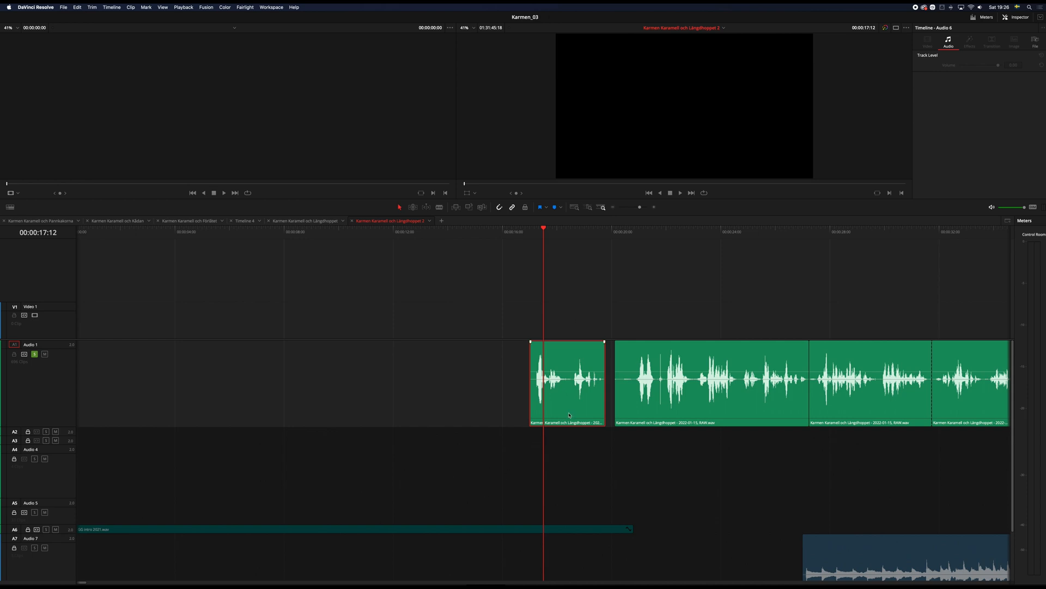
{"action": "left_click", "coordinate": [111, 7]}
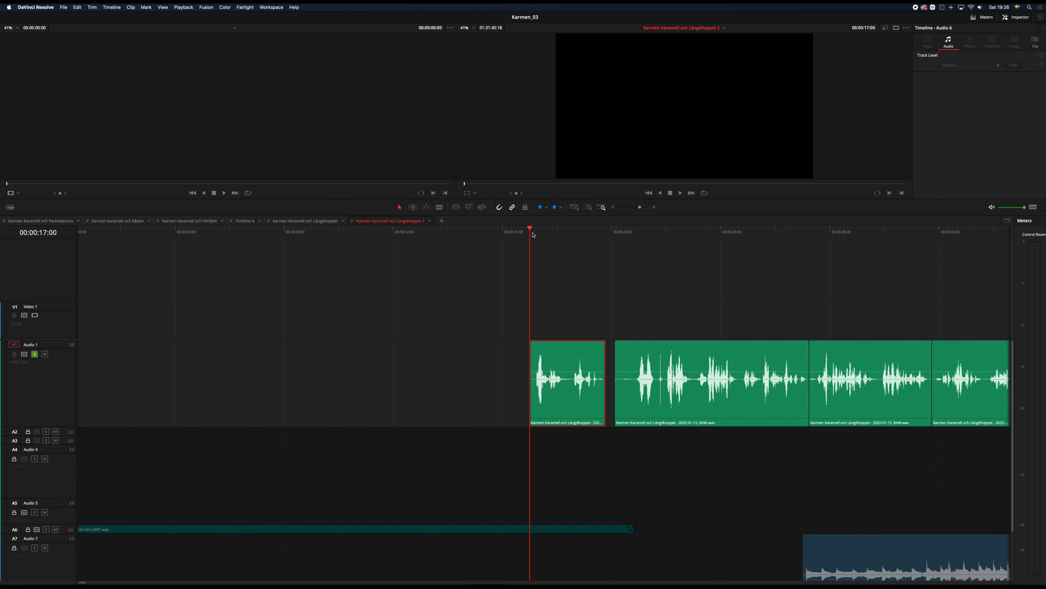
Enable Selection Follows Playhead and move the playhead to about 37 seconds, selecting only the Audio 1 clip.
{"action": "left_click", "coordinate": [567, 384]}
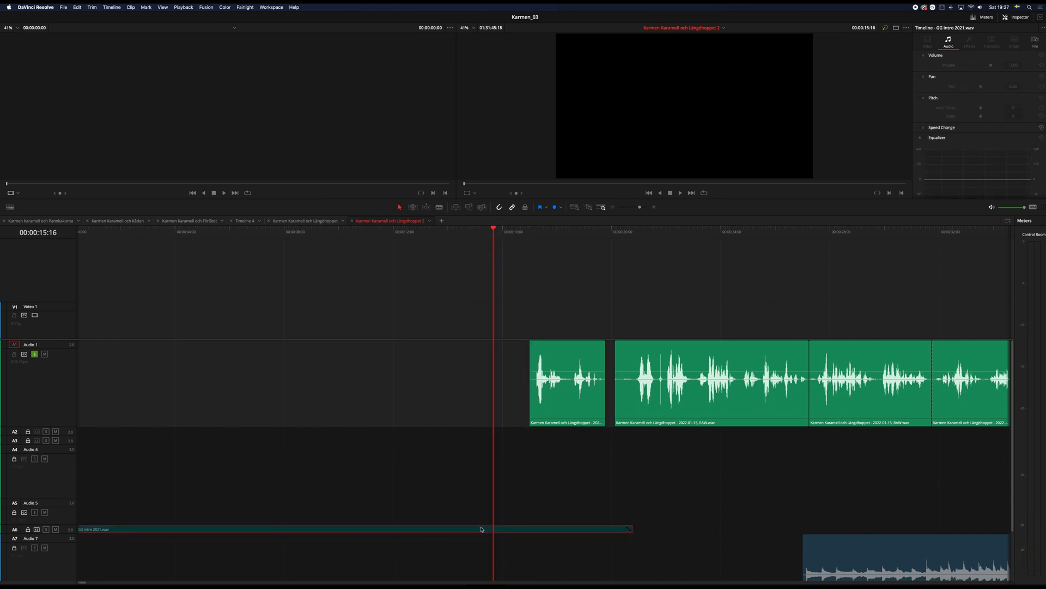
{"action": "left_click", "coordinate": [680, 192]}
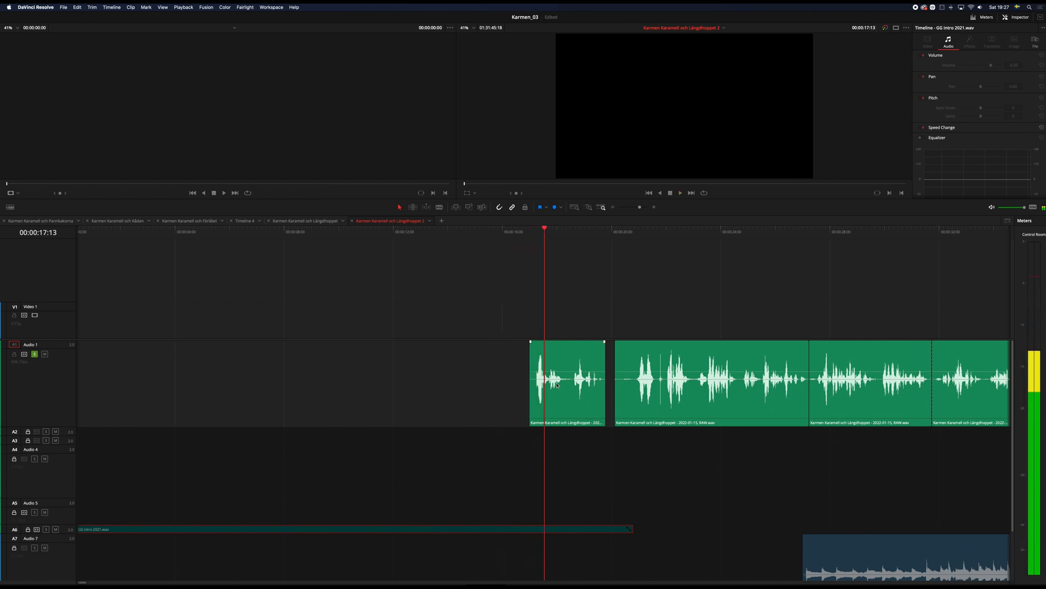
{"action": "mouse_move", "coordinate": [676, 228]}
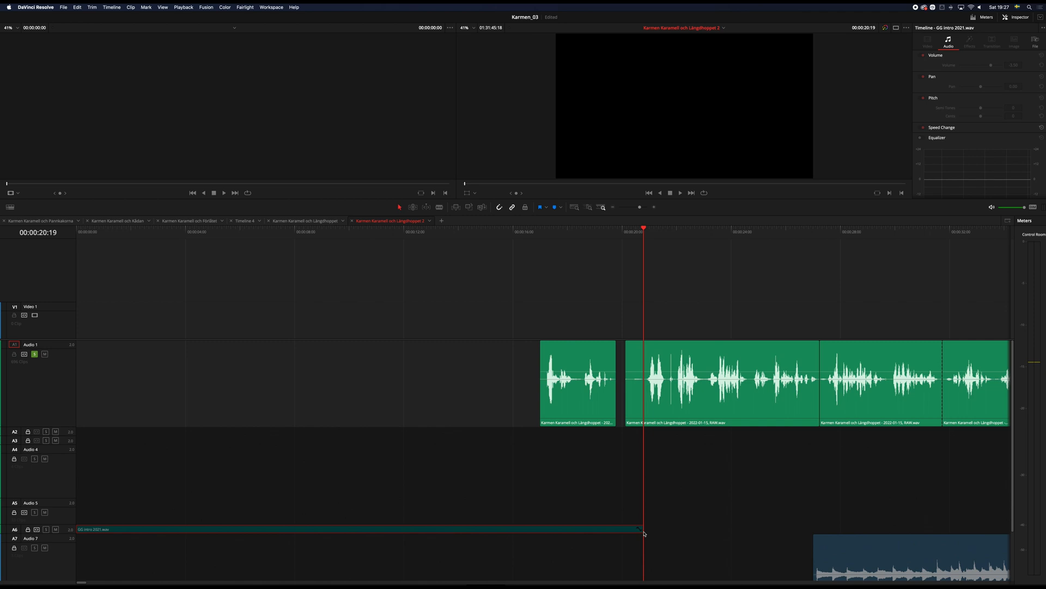
{"action": "left_click", "coordinate": [721, 384]}
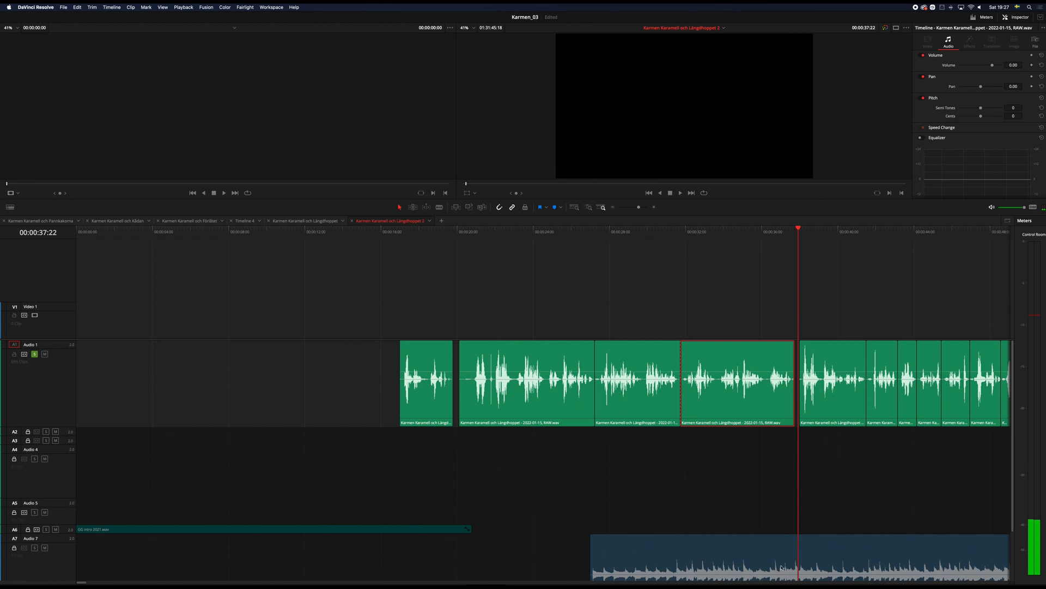
{"action": "mouse_move", "coordinate": [24, 547]}
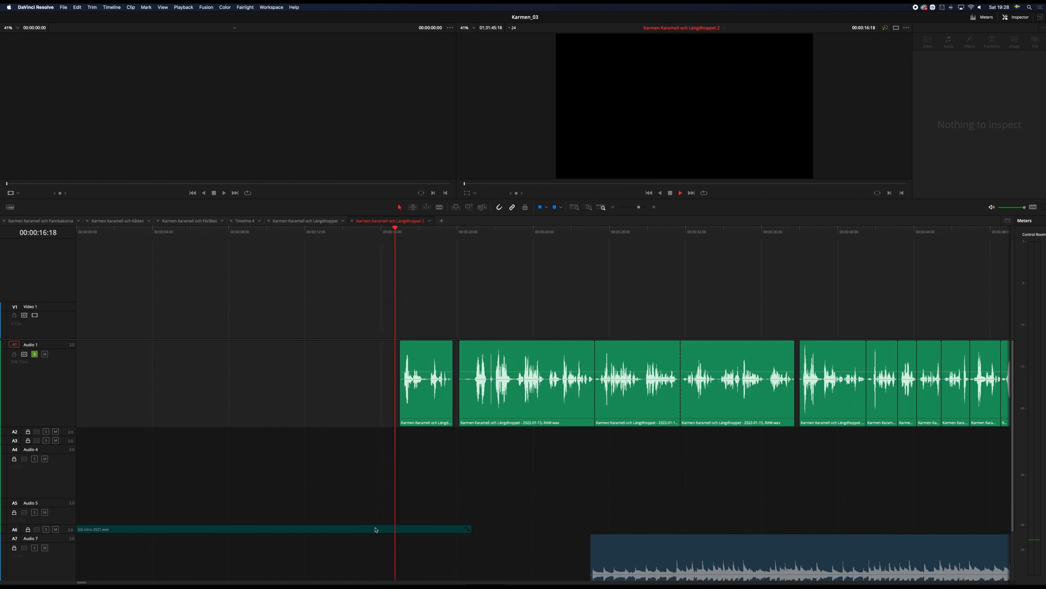
Play the timeline to about 20 seconds, where the second Audio 1 dialogue clip becomes selected.
{"action": "left_click", "coordinate": [425, 380]}
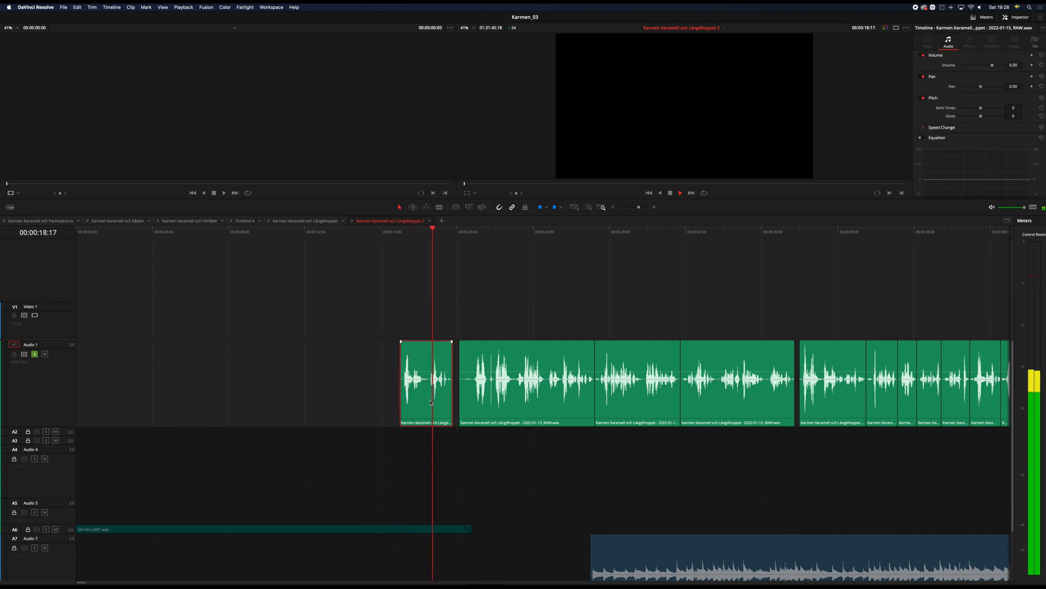
{"action": "left_click", "coordinate": [527, 383]}
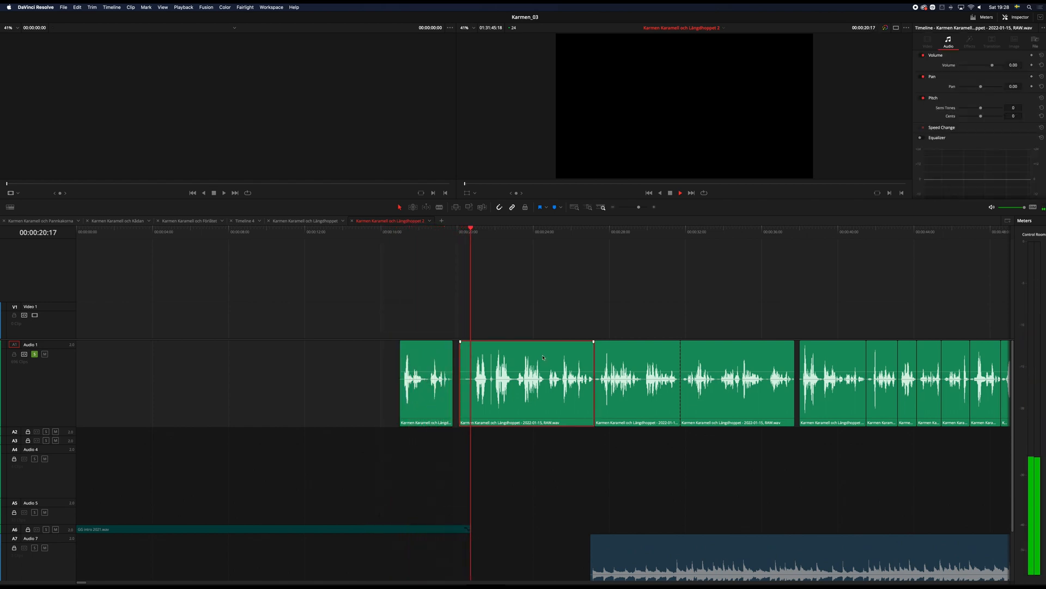